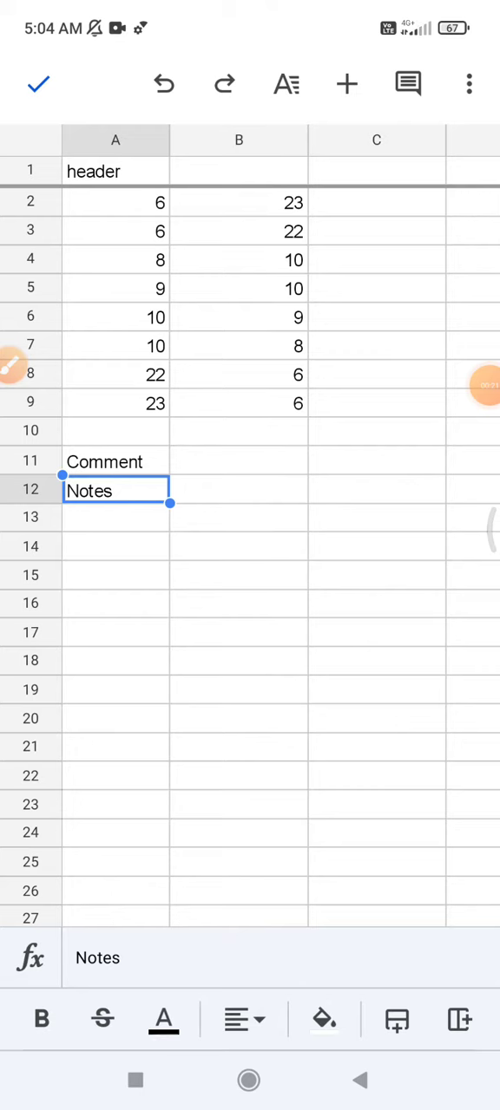
Add the comment 'hi' to cell A11 and post it
left_click(116, 462)
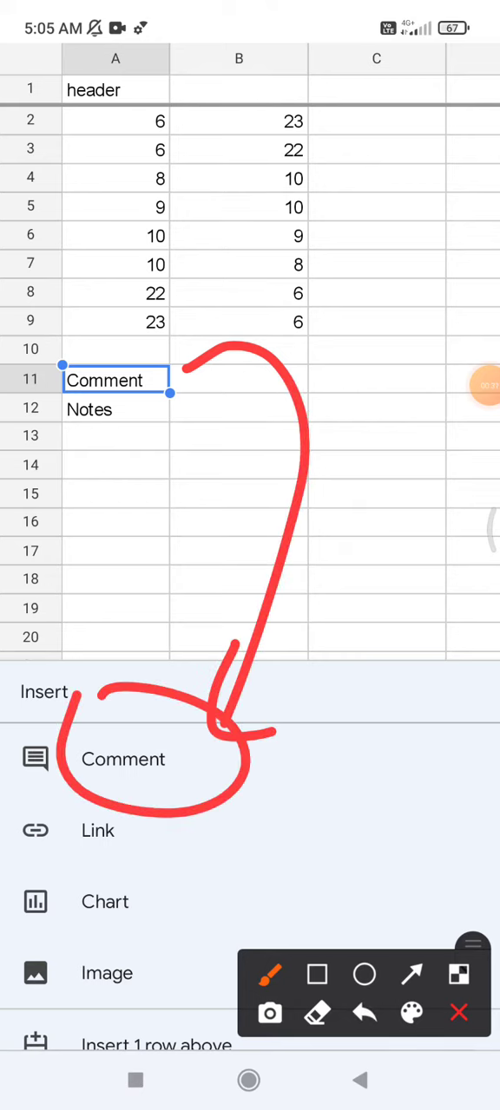
left_click(122, 759)
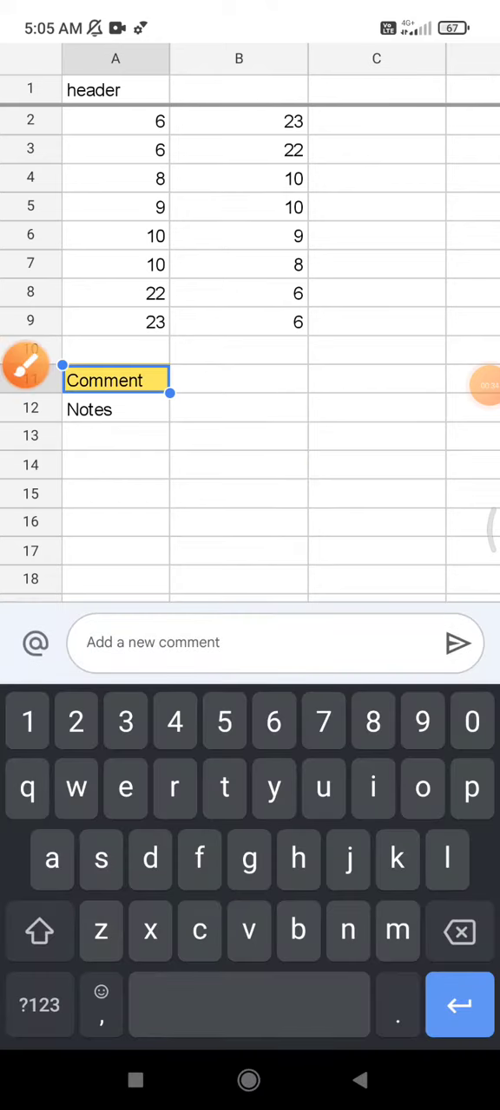
type("h")
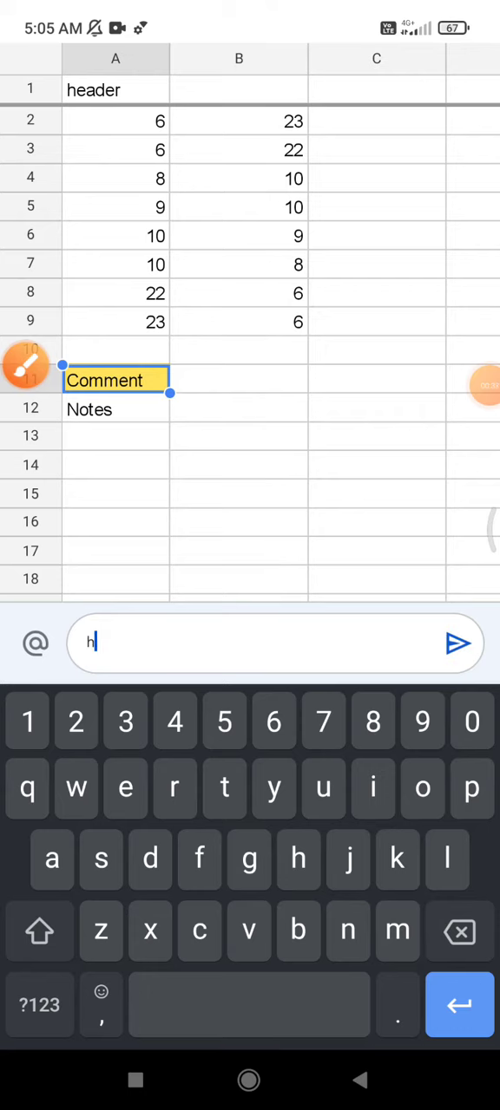
left_click(457, 642)
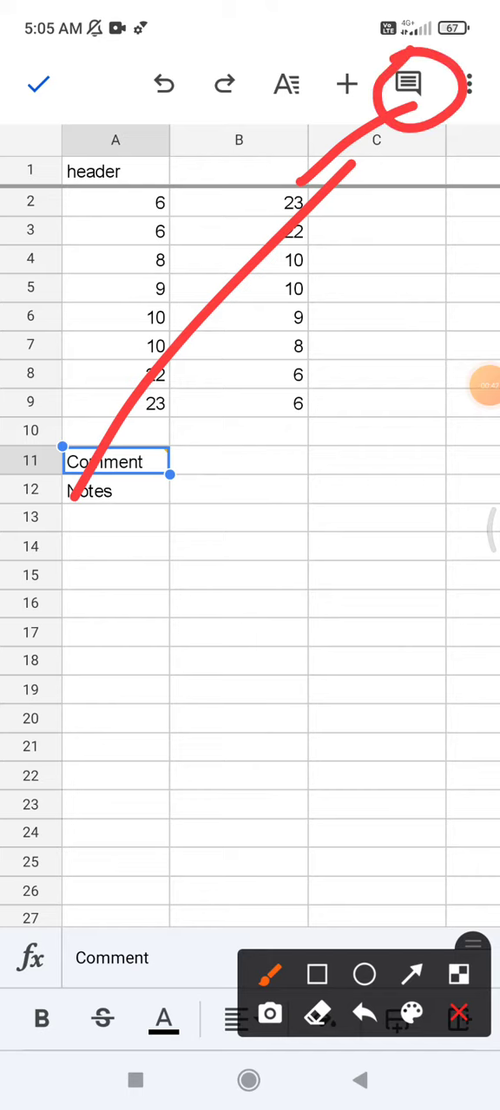
left_click(406, 84)
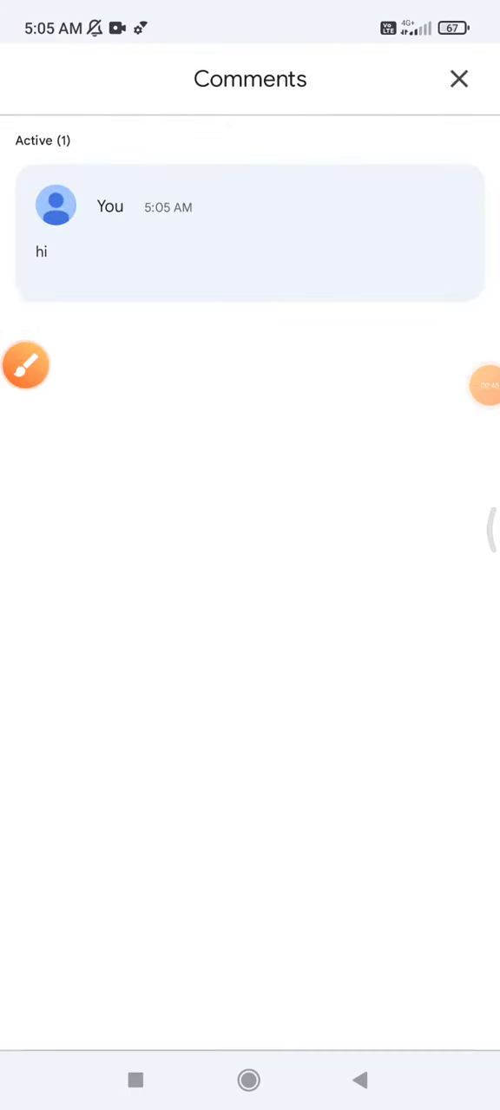
left_click(26, 365)
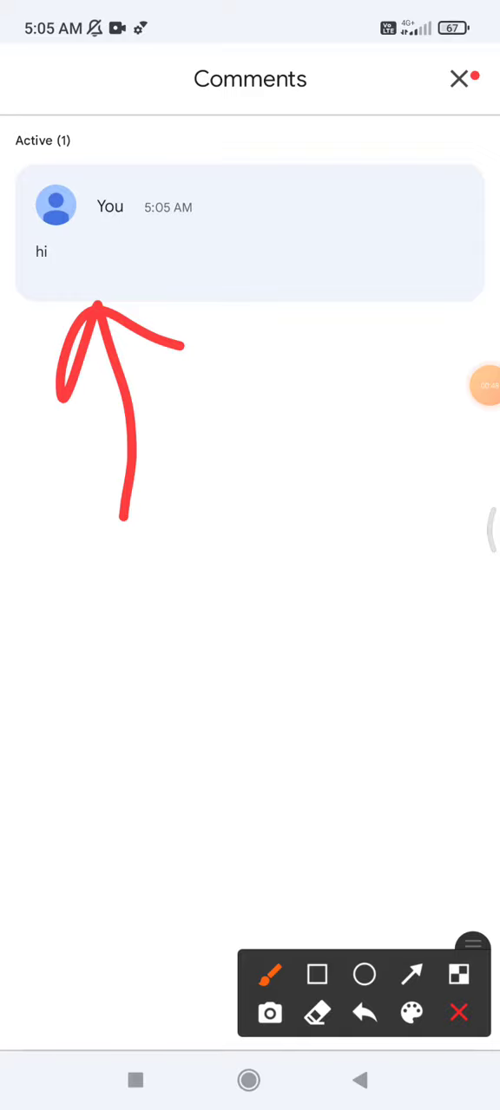
left_click(459, 1012)
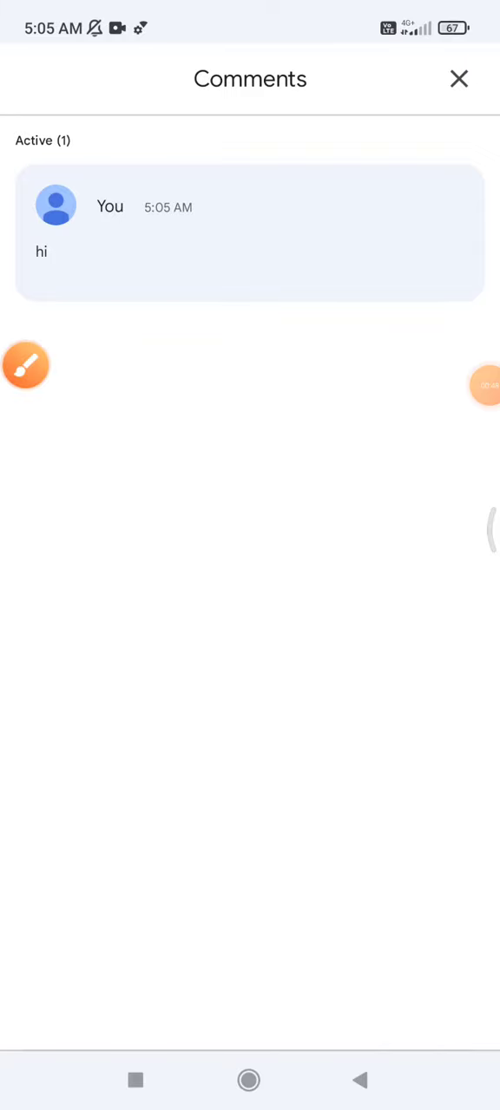
left_click(458, 79)
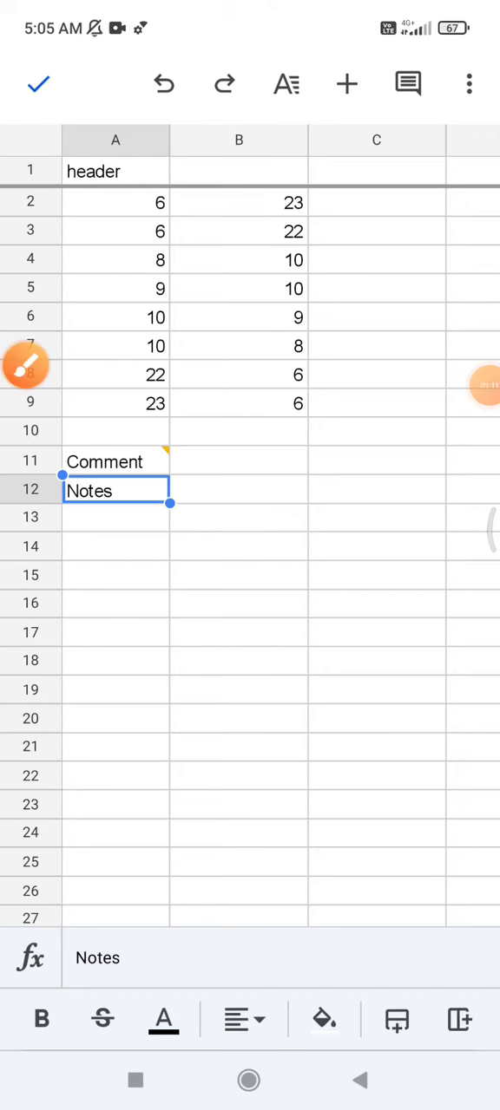
Add the note 'some note' to cell A12 through the cell menu and save it
left_click(26, 365)
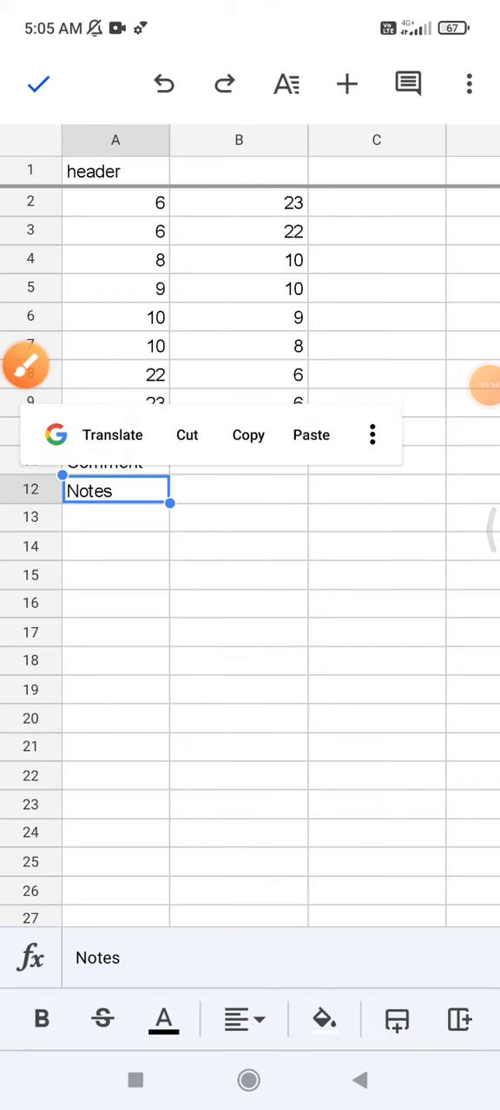
left_click(371, 434)
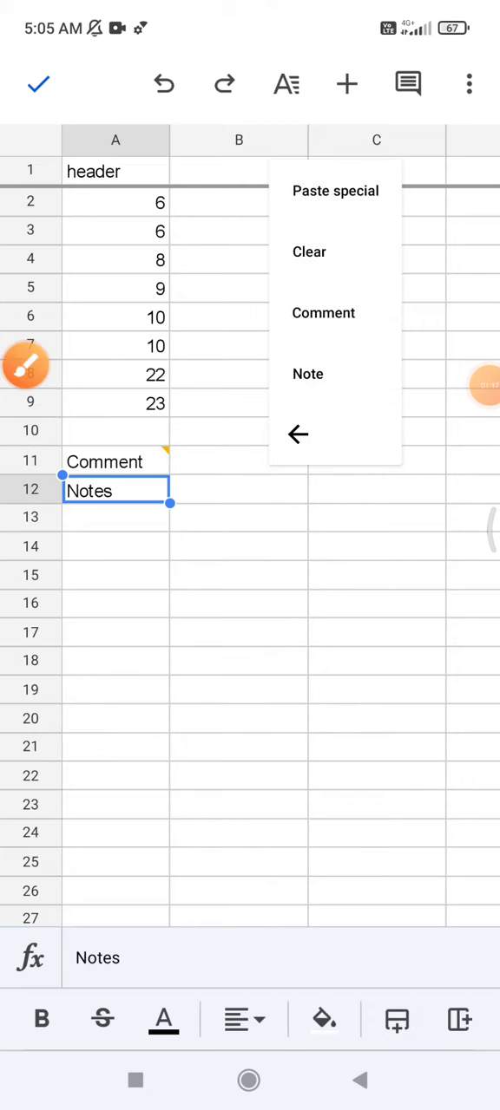
left_click(307, 374)
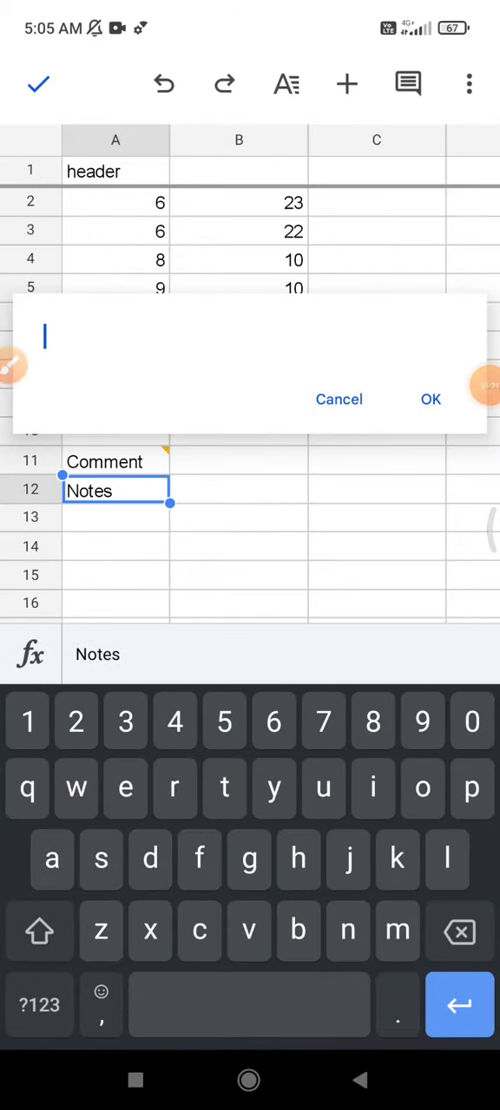
type("some no")
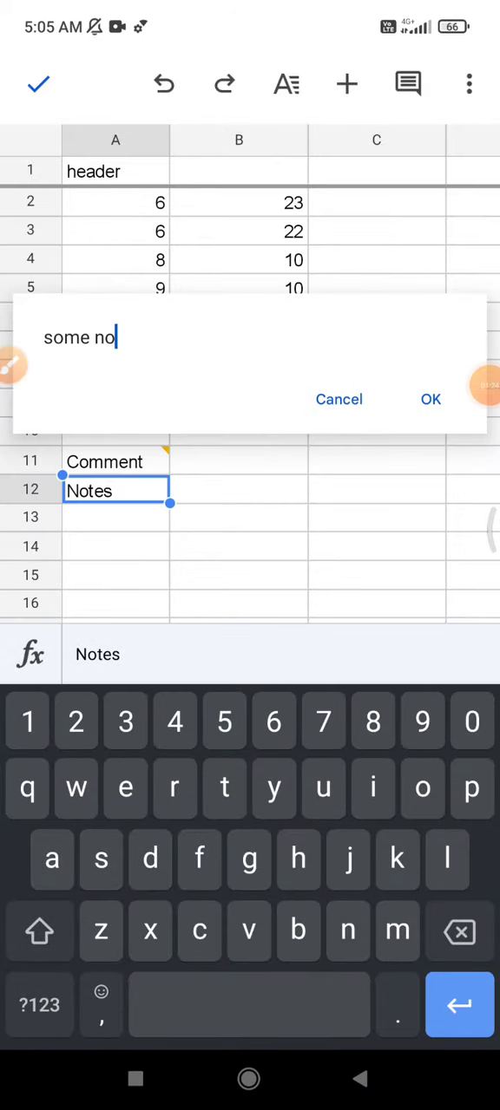
left_click(339, 399)
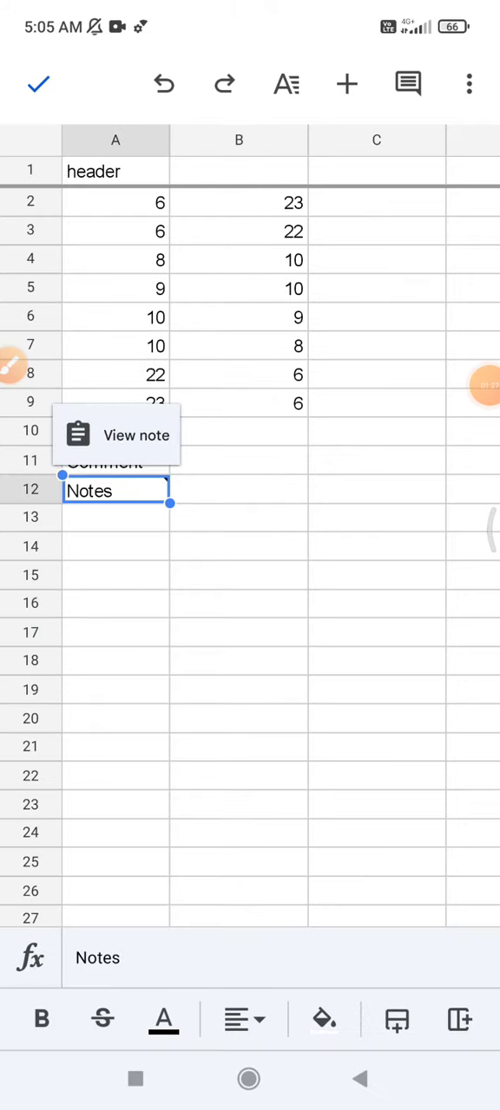
left_click(136, 434)
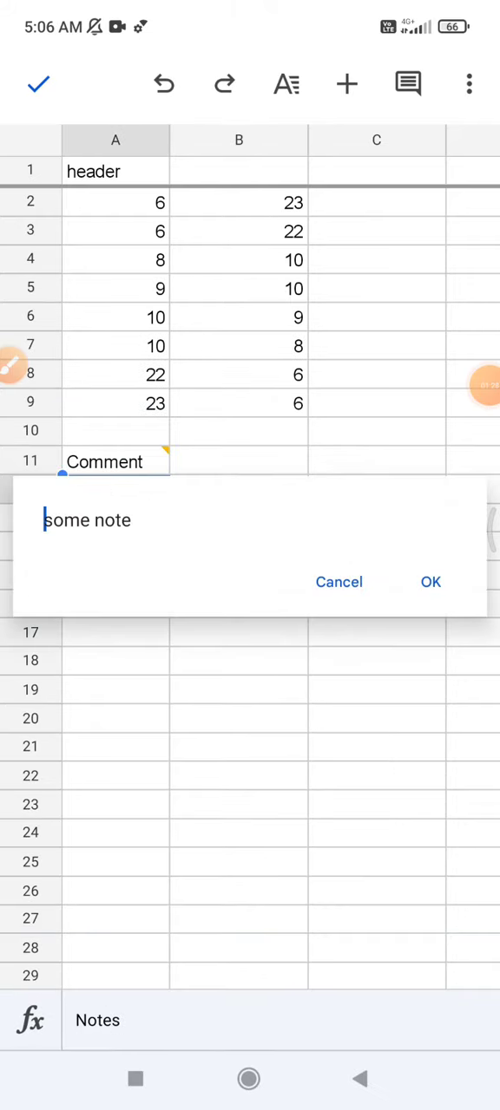
left_click(430, 582)
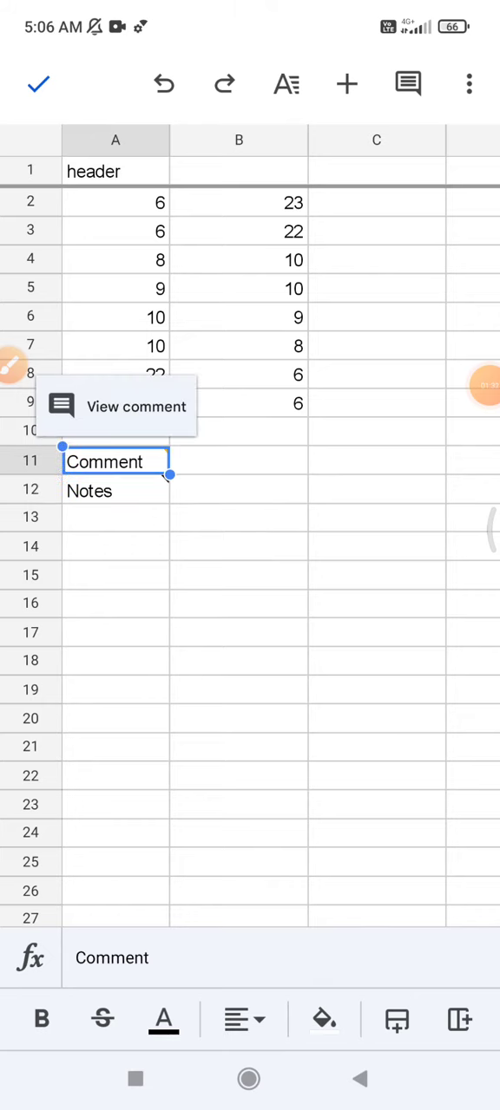
left_click(137, 406)
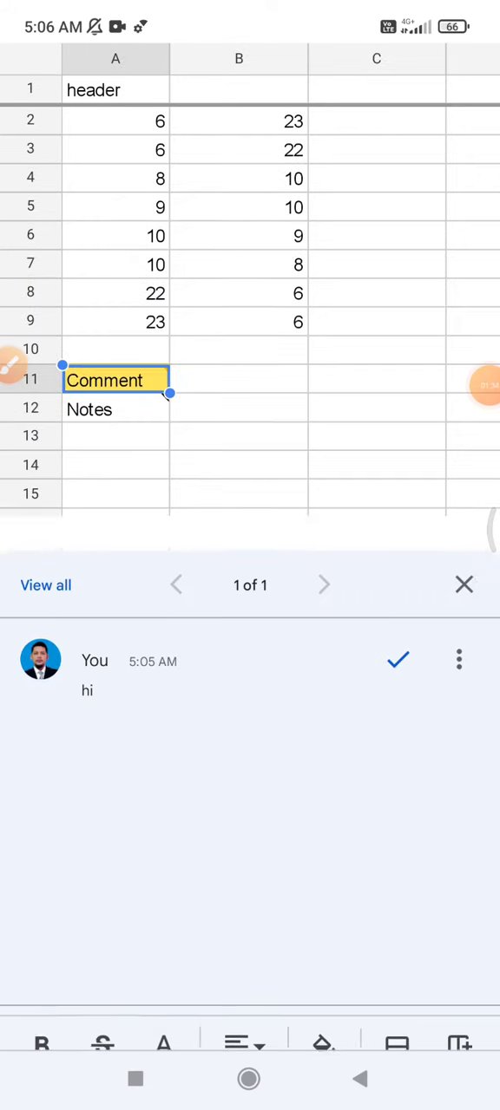
left_click(463, 585)
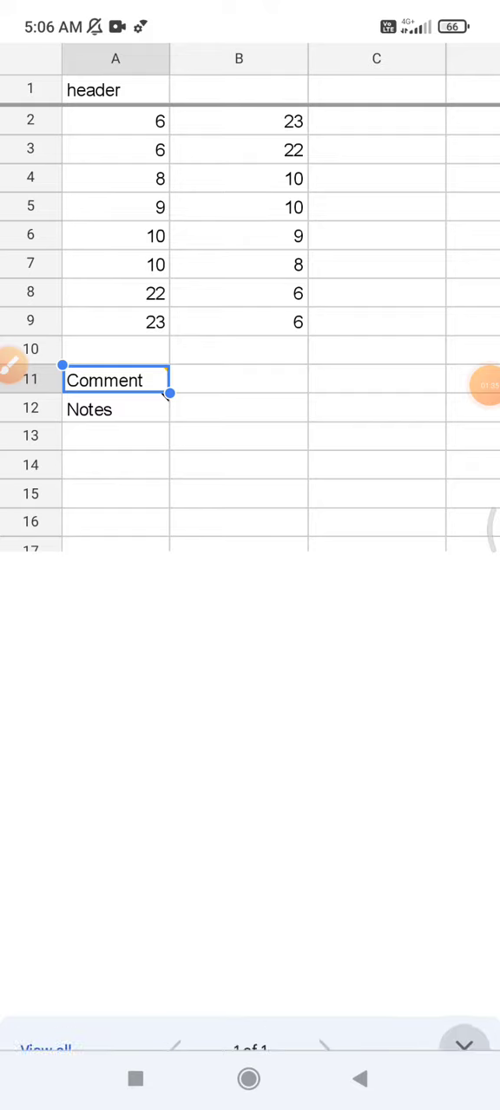
left_click(376, 488)
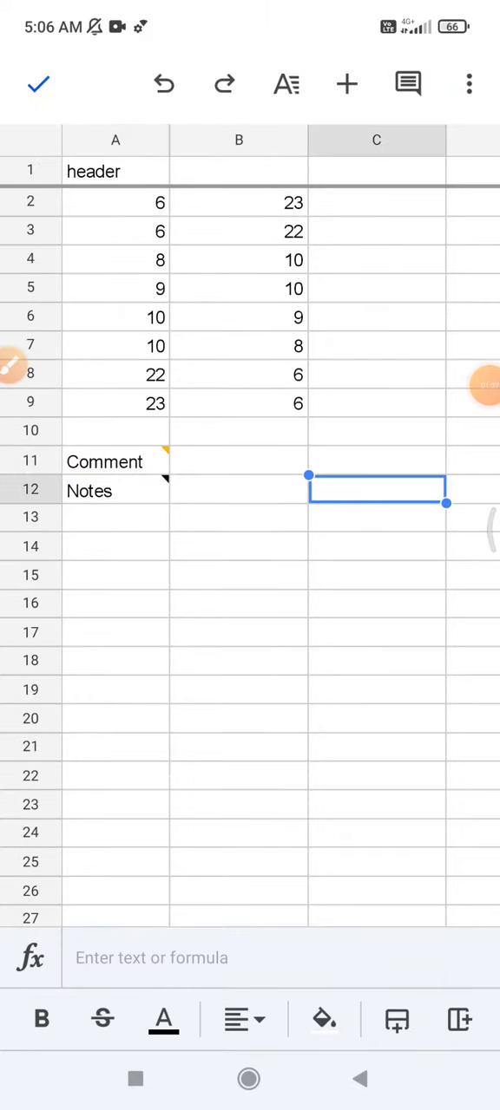